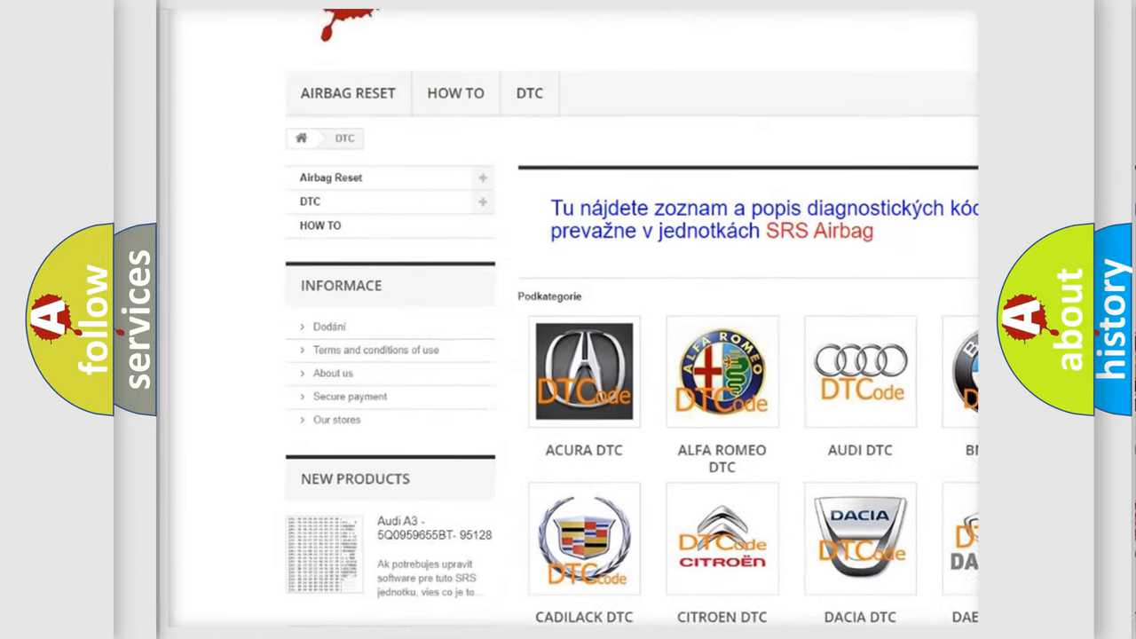
scroll("down", 3)
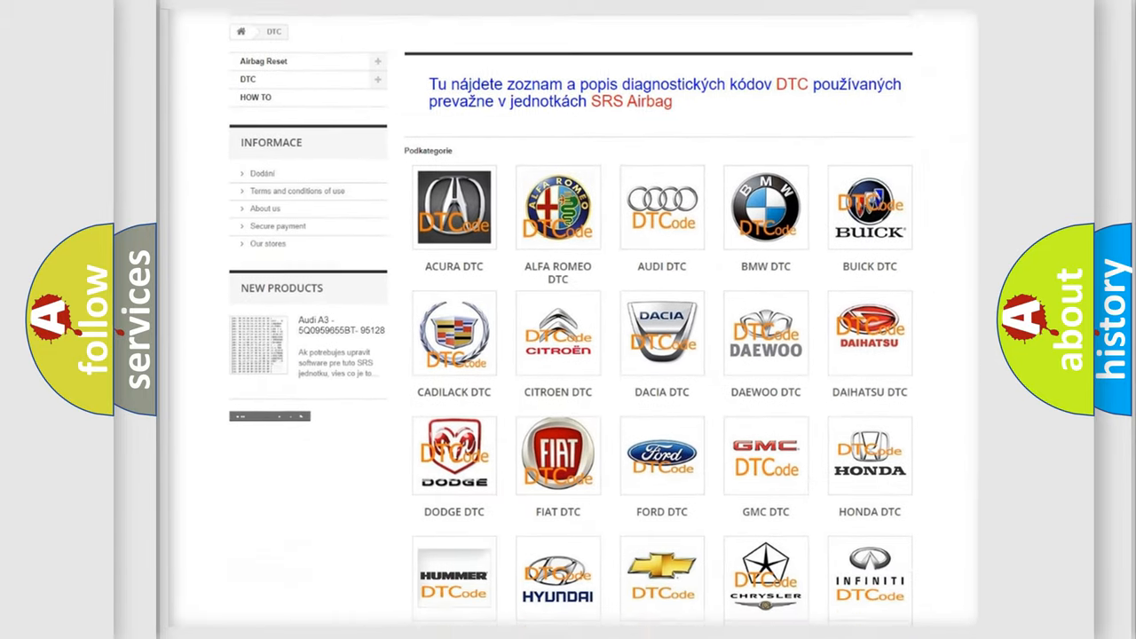
scroll("down", 3)
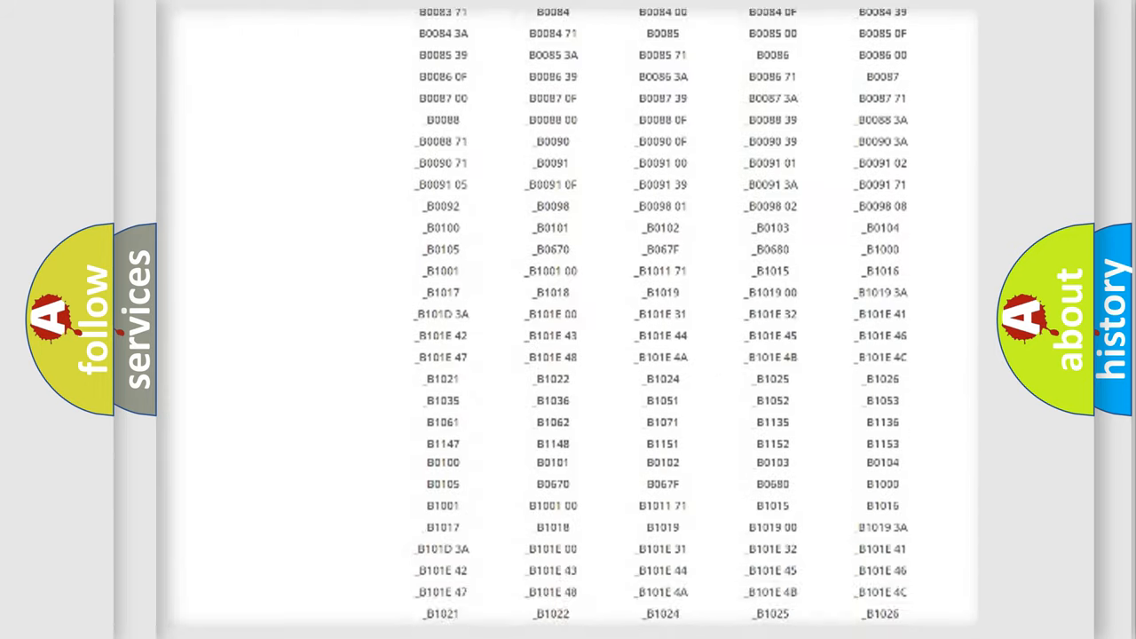
scroll("up", 3)
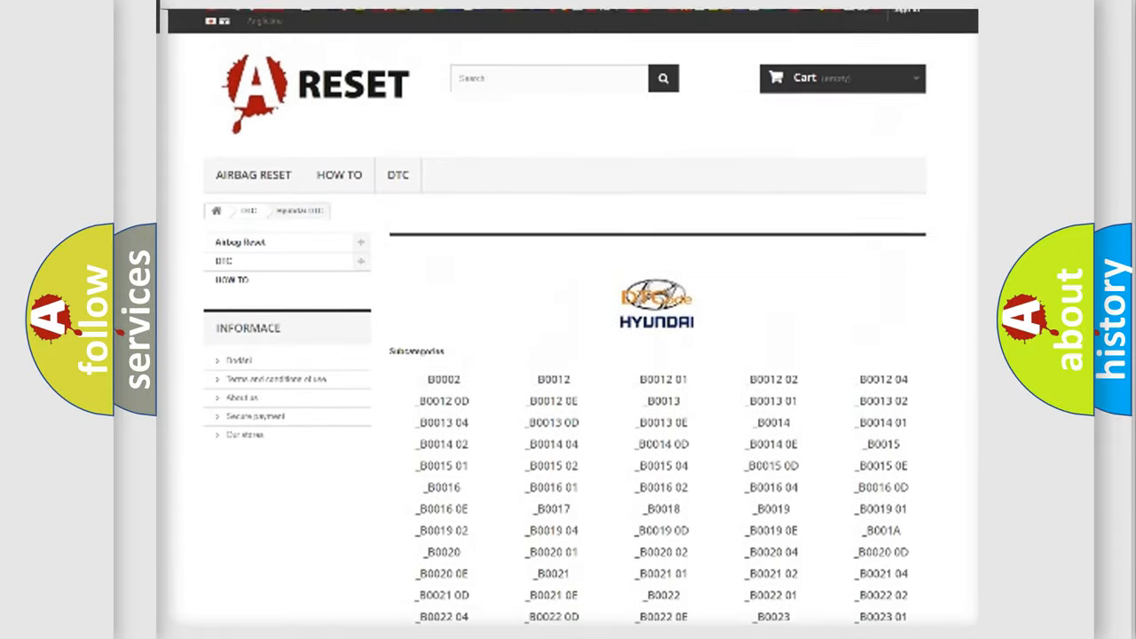